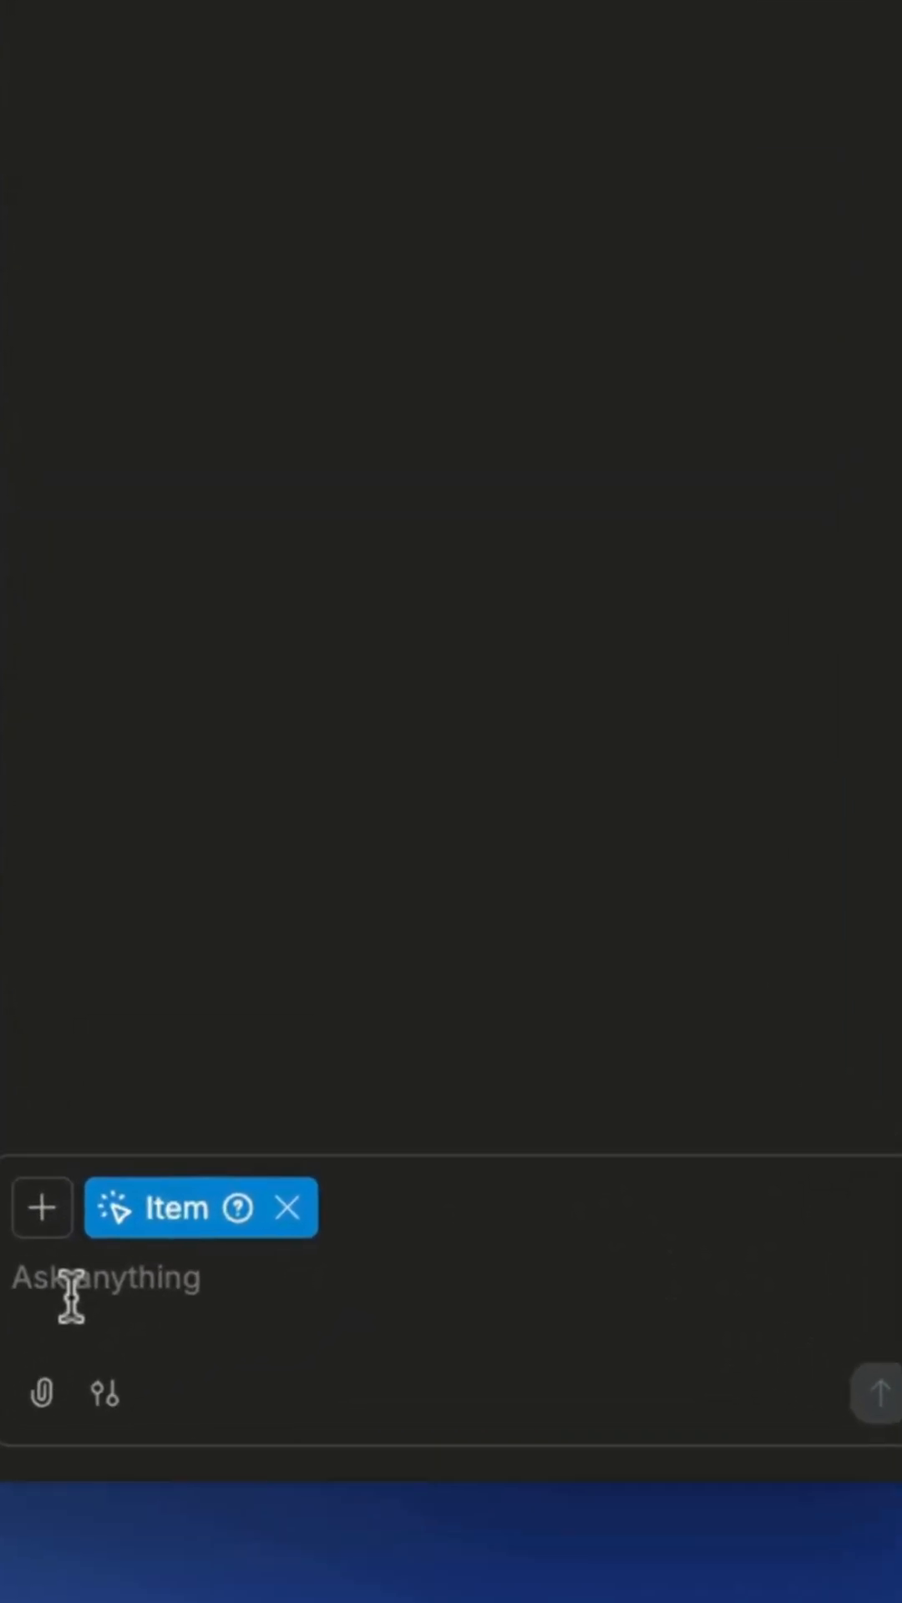
- Send the AI the request 'create animation to pulse slowly 2-3' for the Item element
text(create animation)
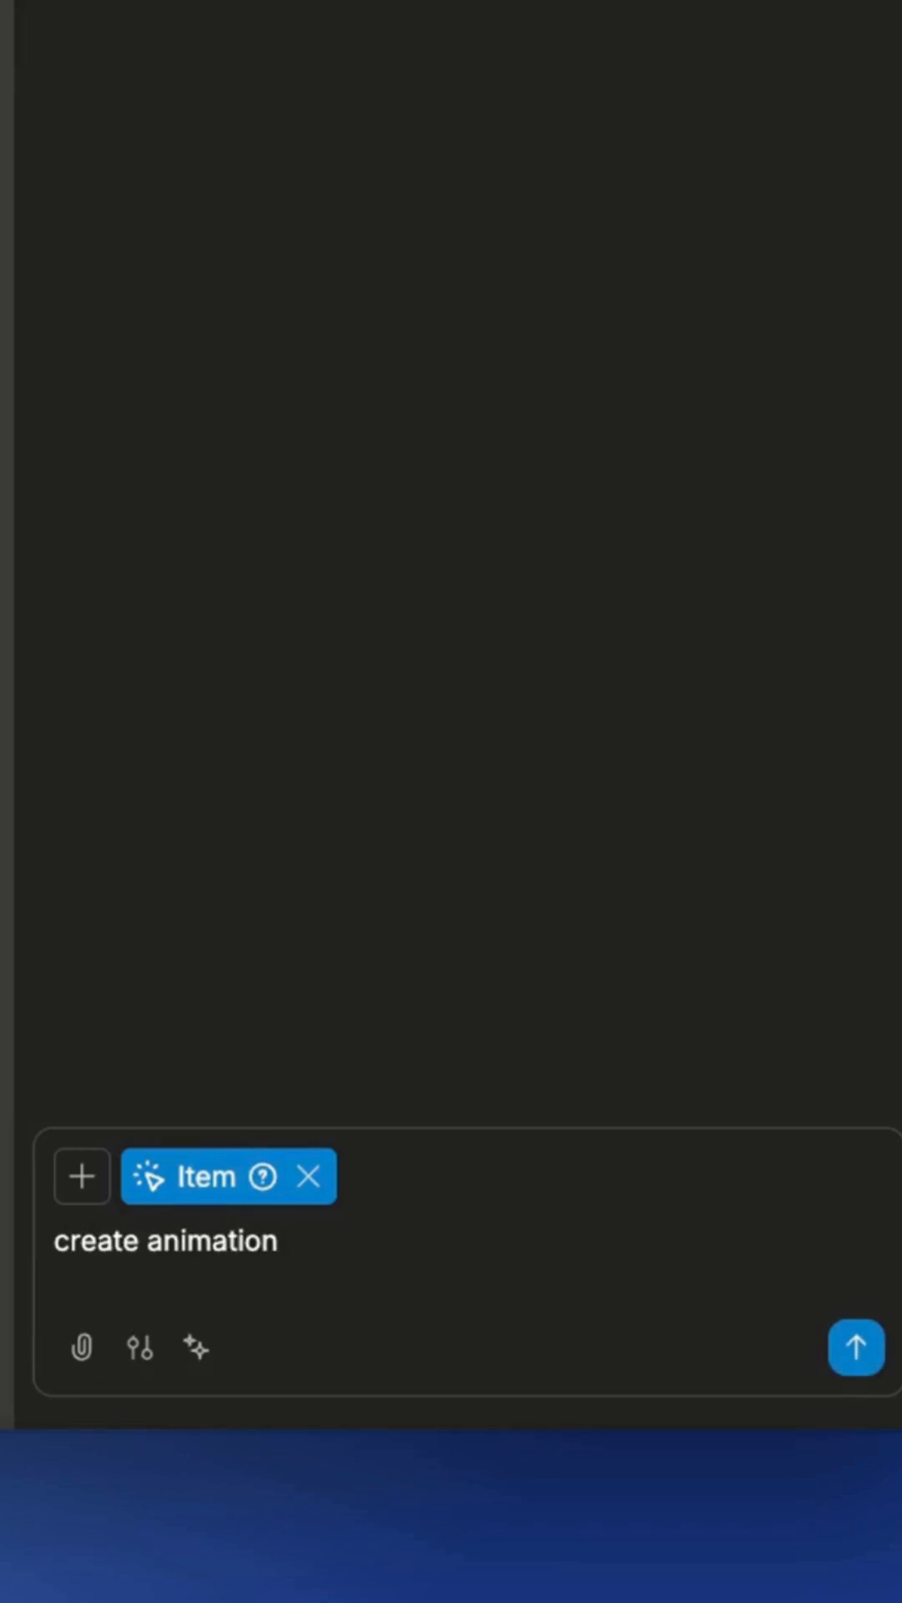
text(to pulse slowly 2-3)
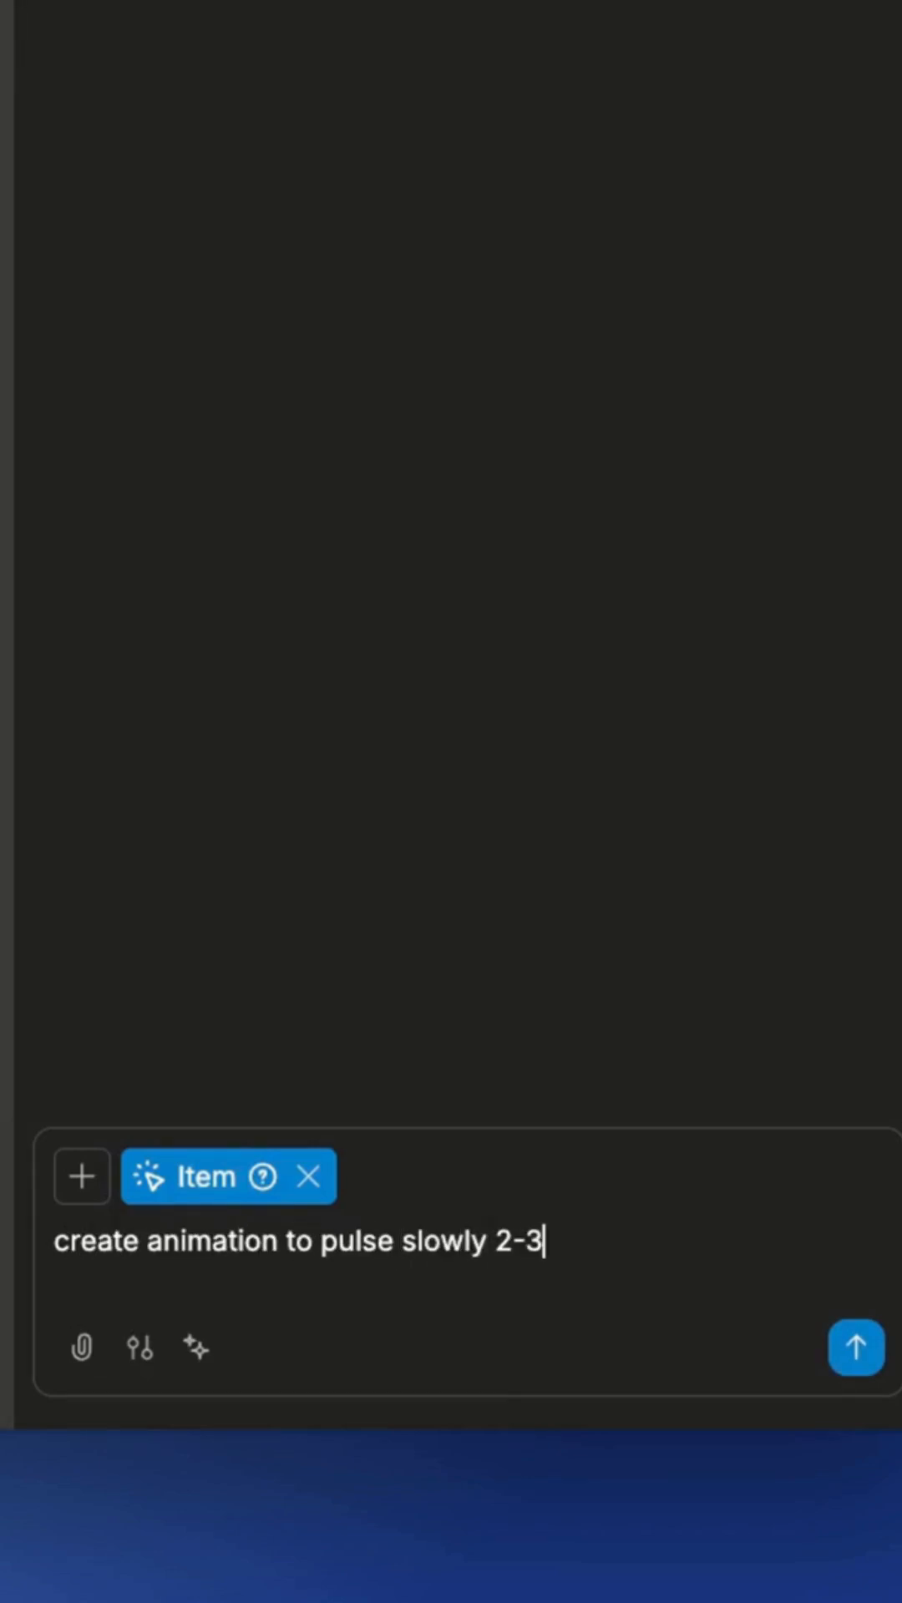
click(855, 1346)
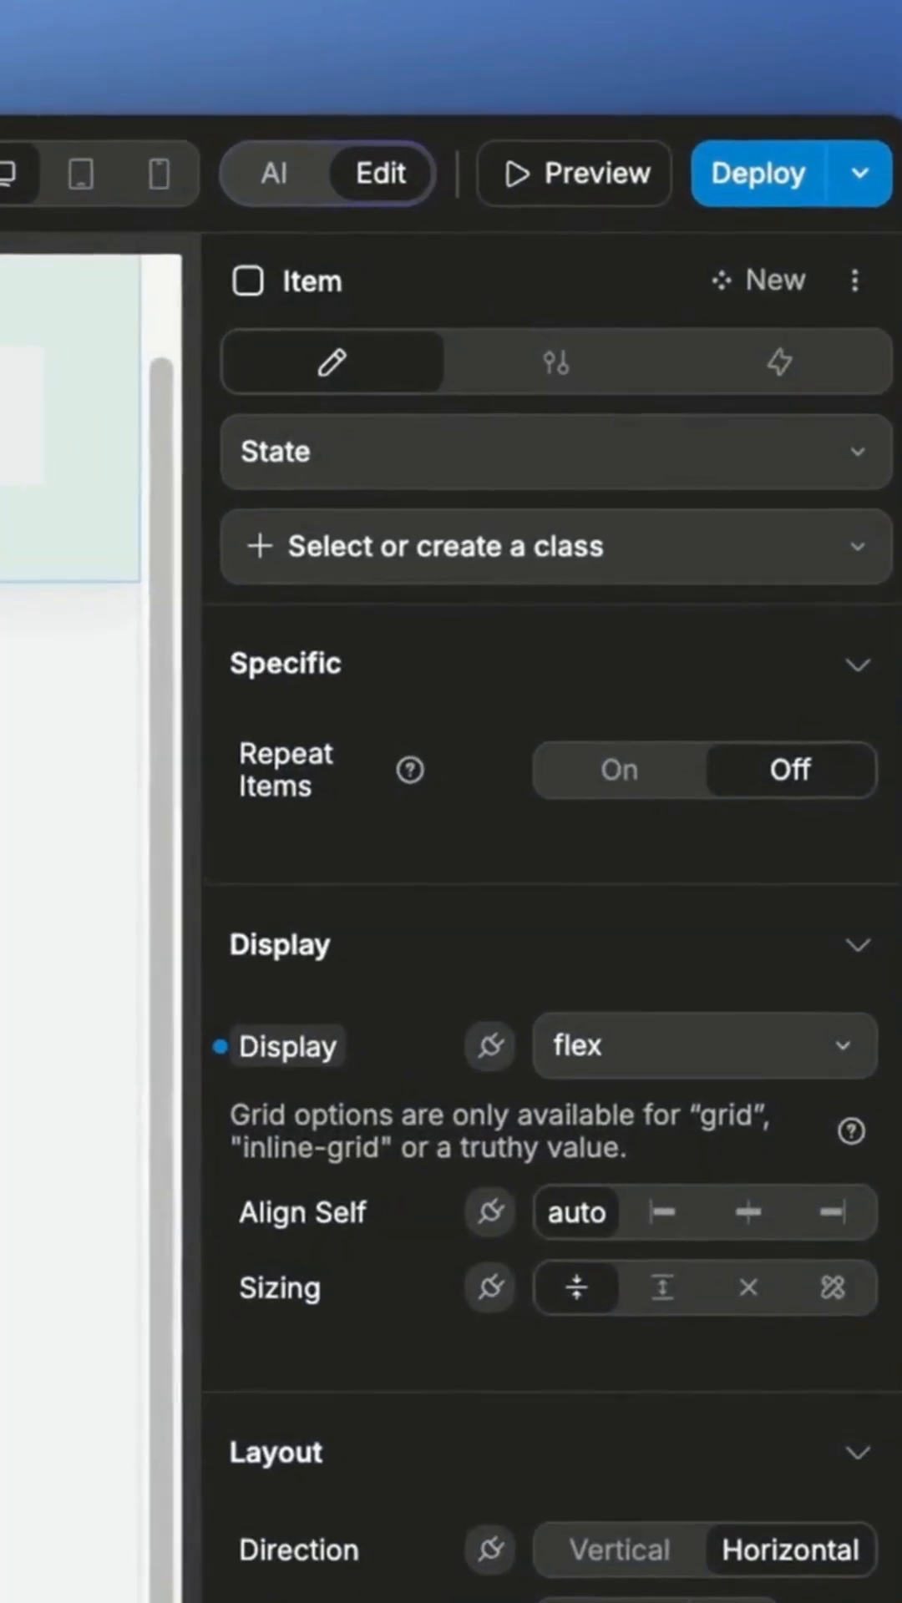
mouse_move(322, 951)
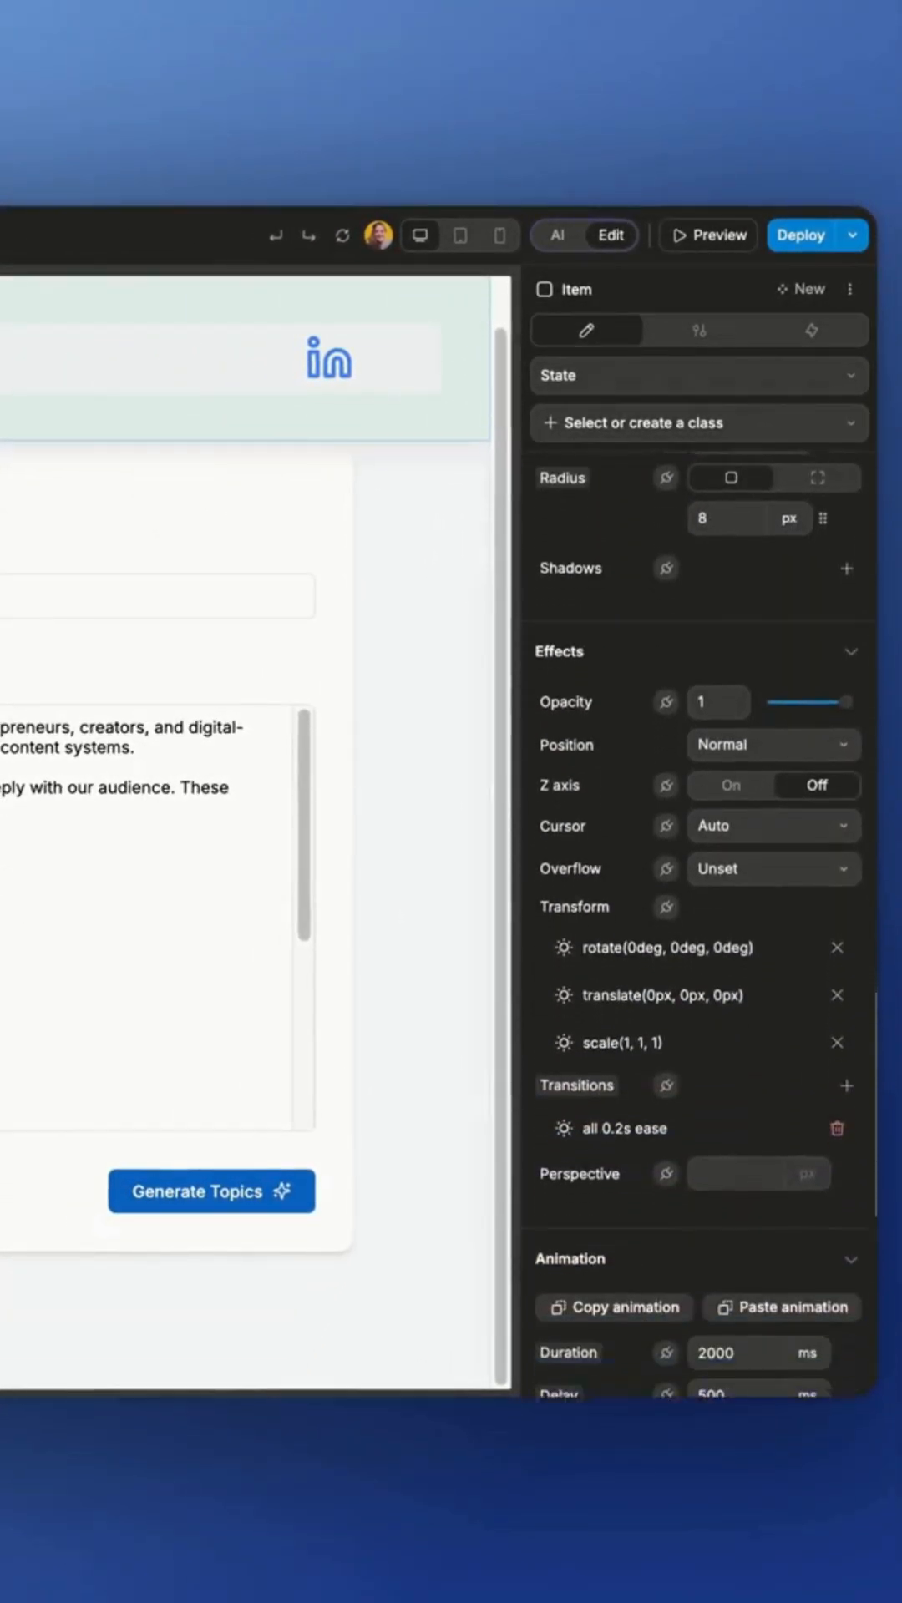
- Raise the Item animation's Iterations from 2 to 4 in the Style panel
scroll(down, 3)
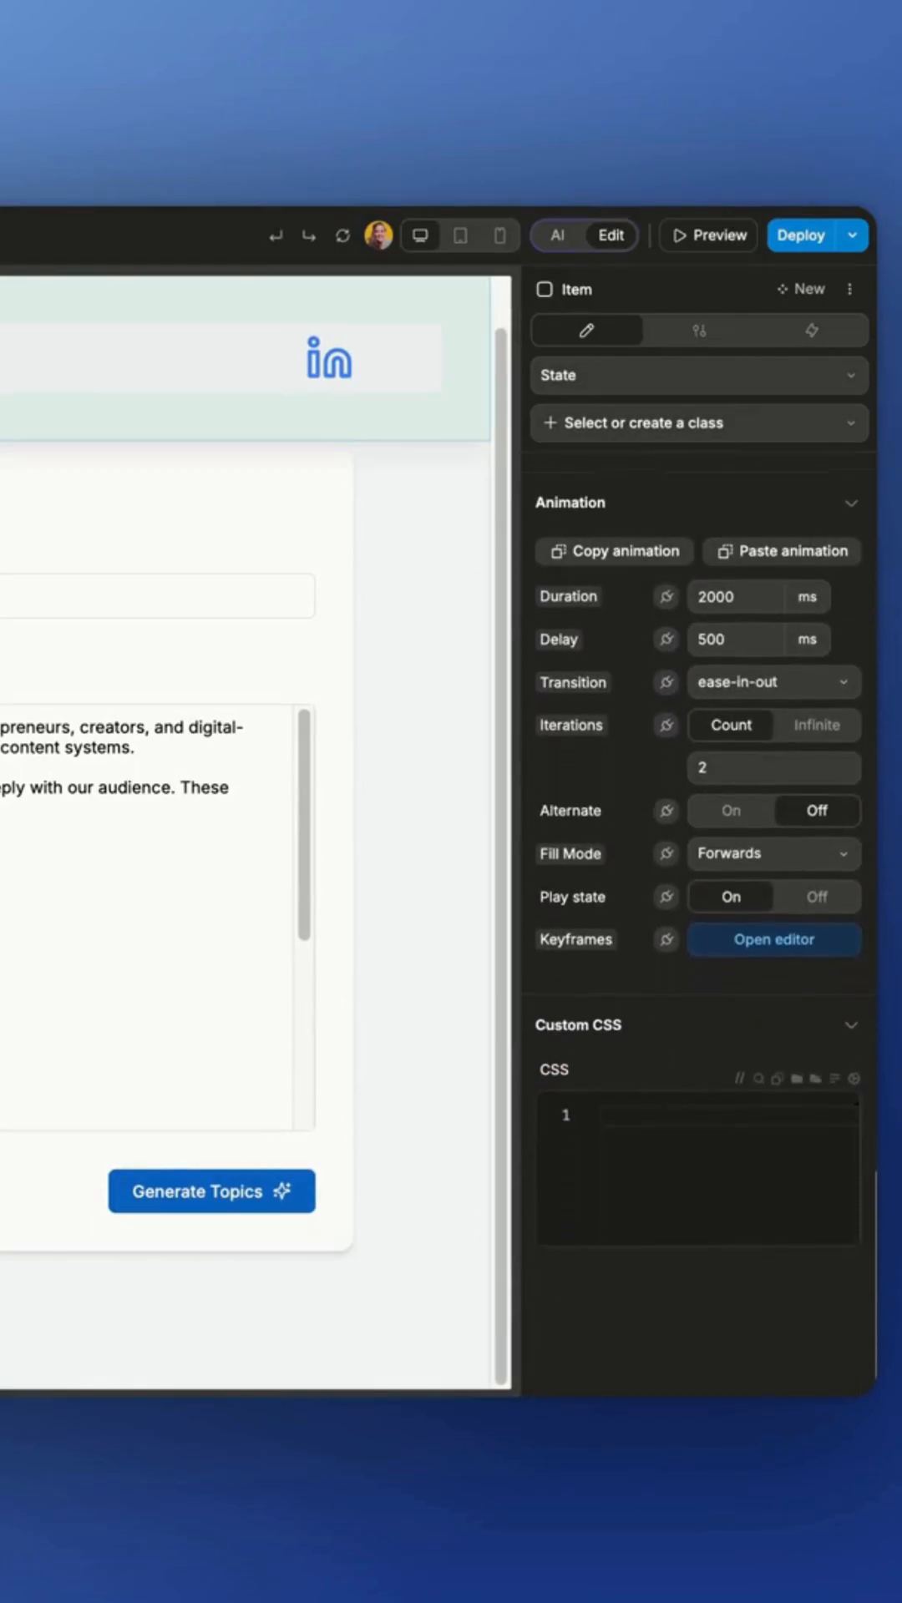
click(751, 768)
text(4)
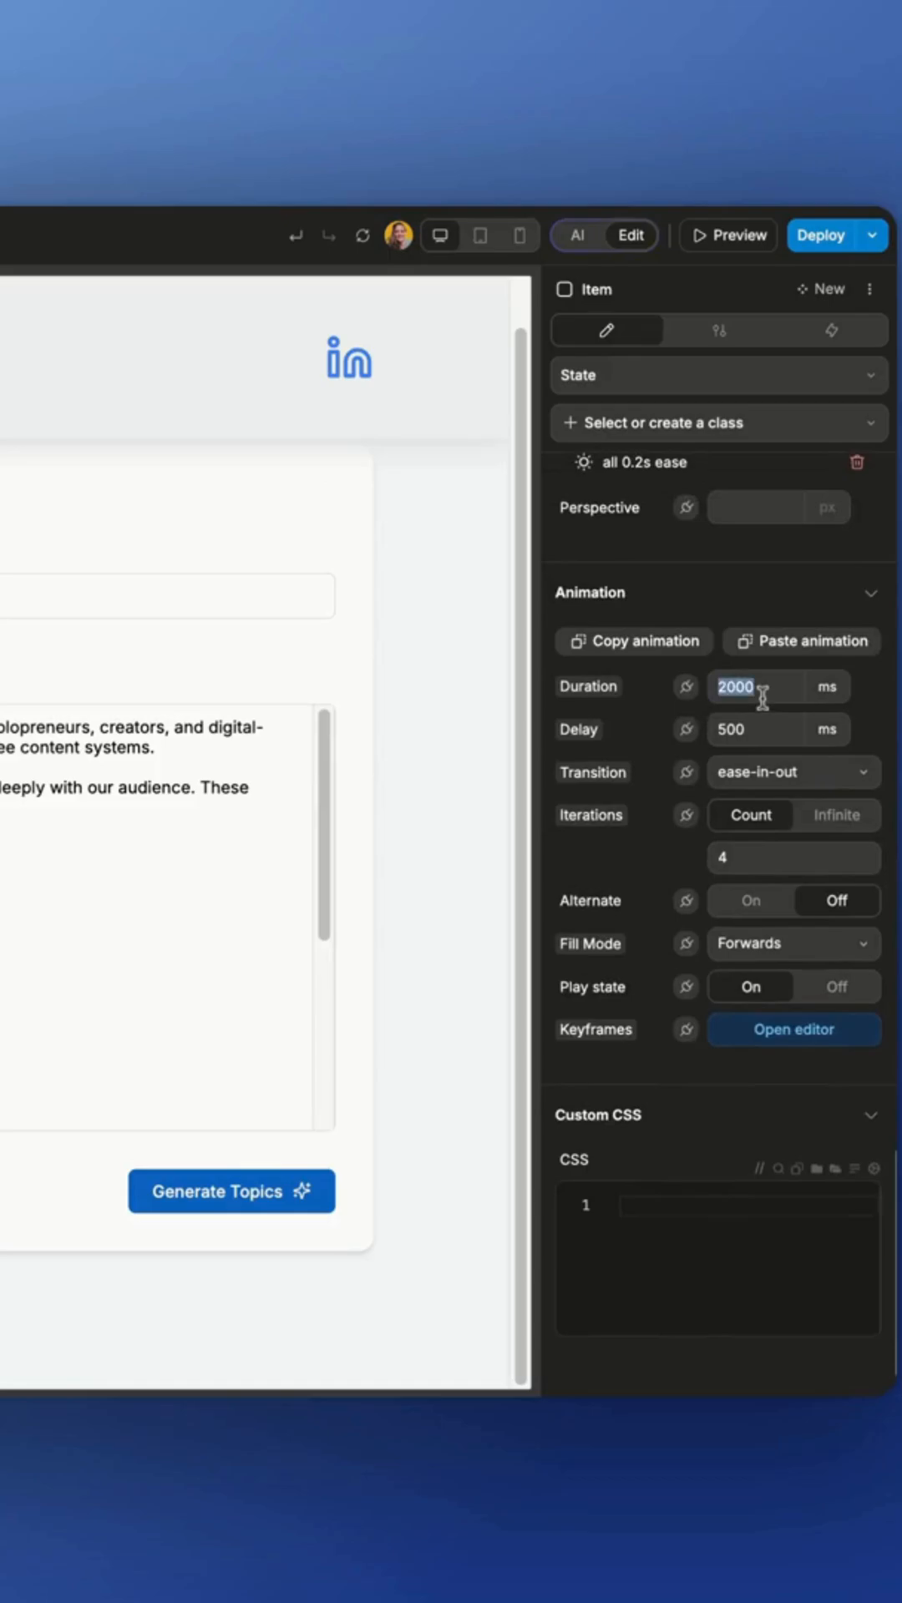
- Enter 5000 ms for the animation duration, then correct it to 1000 ms
text(5000)
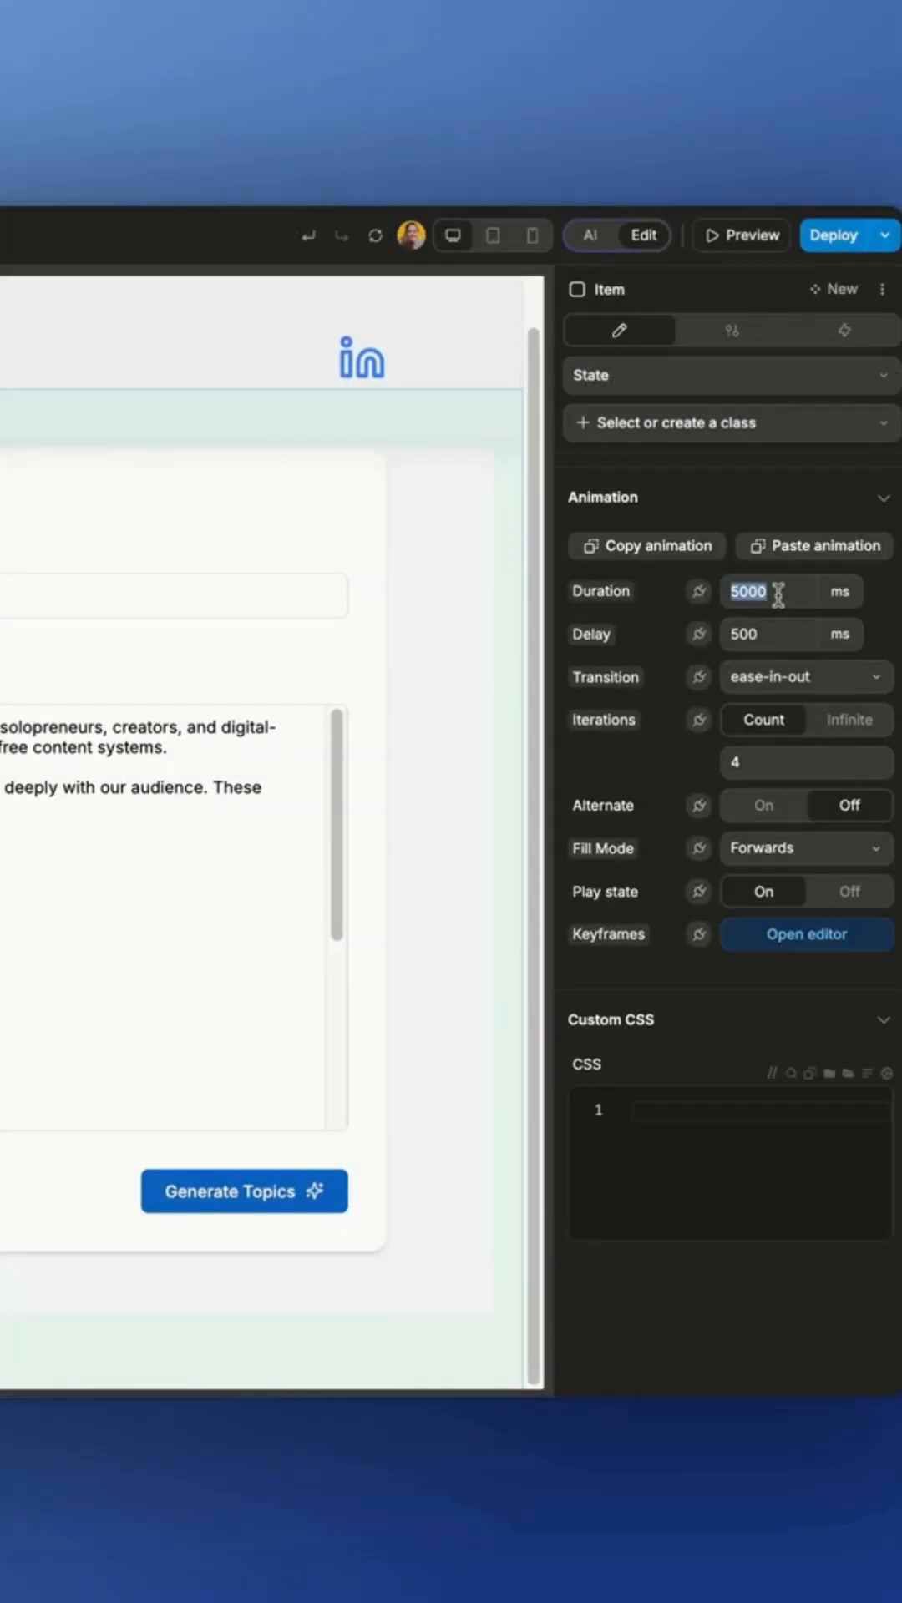
text(1000)
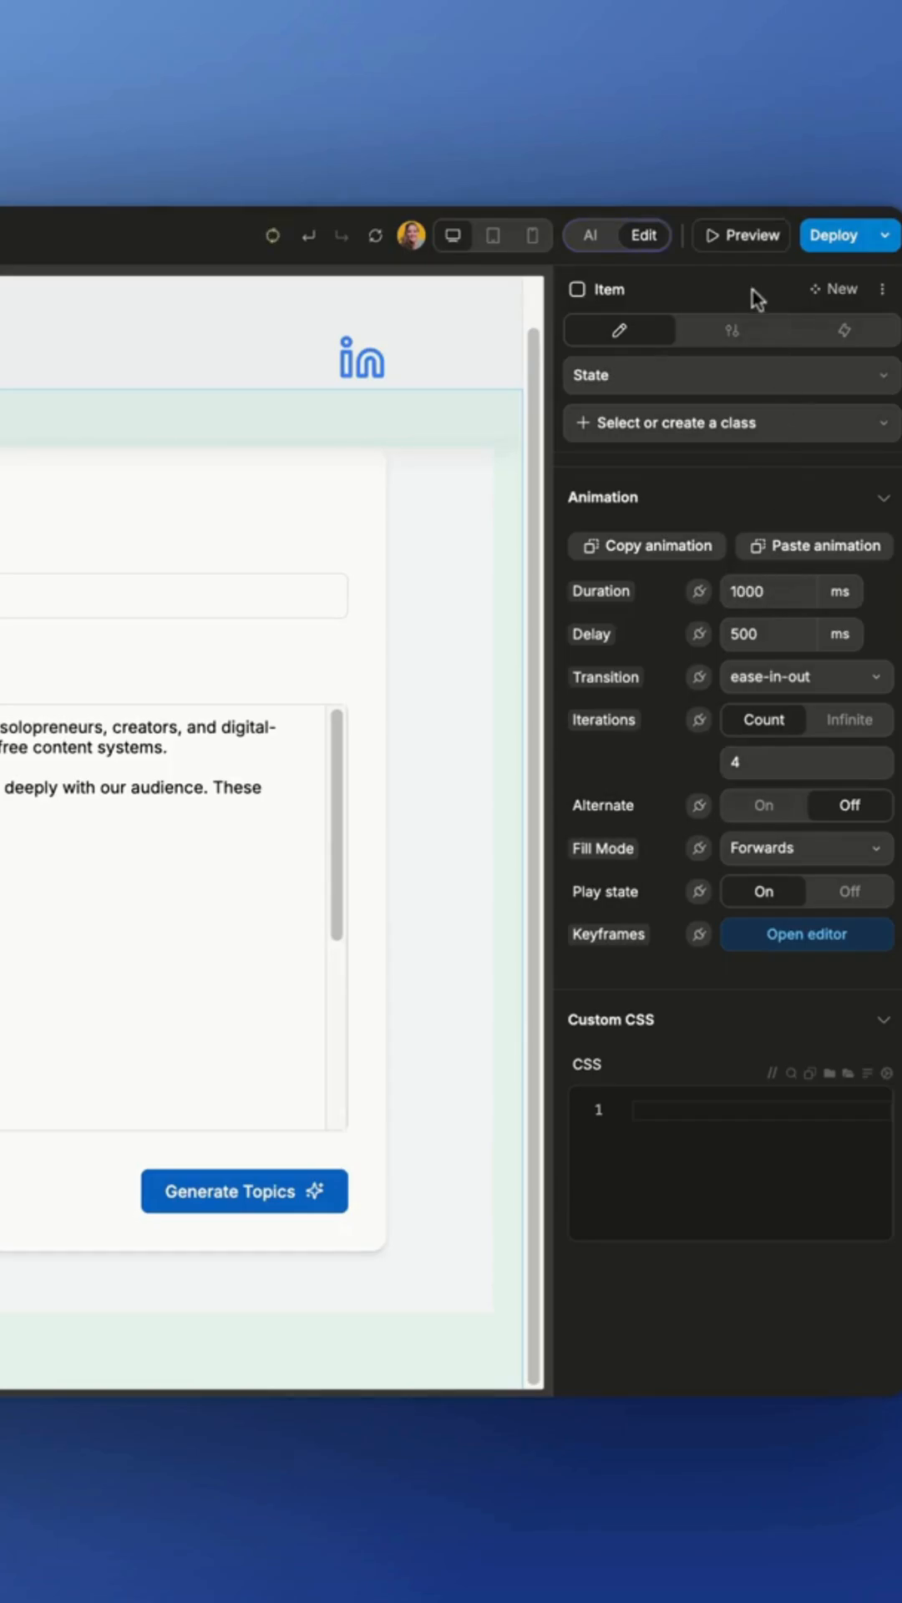